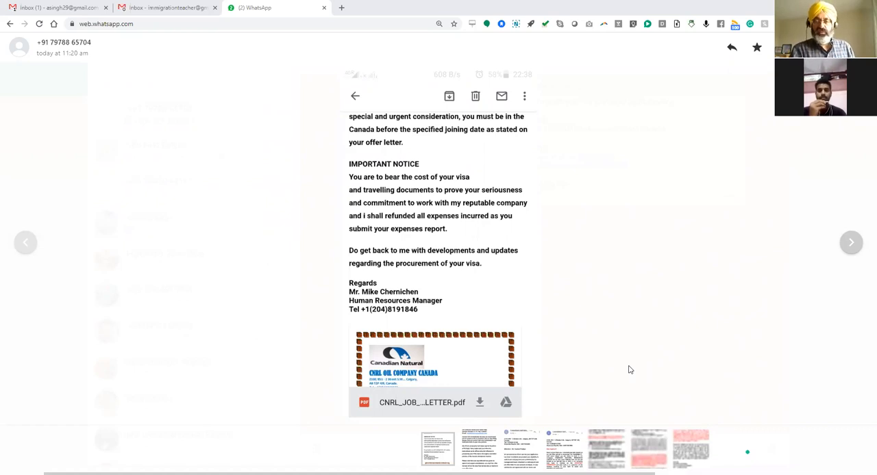
mouse_move(740, 343)
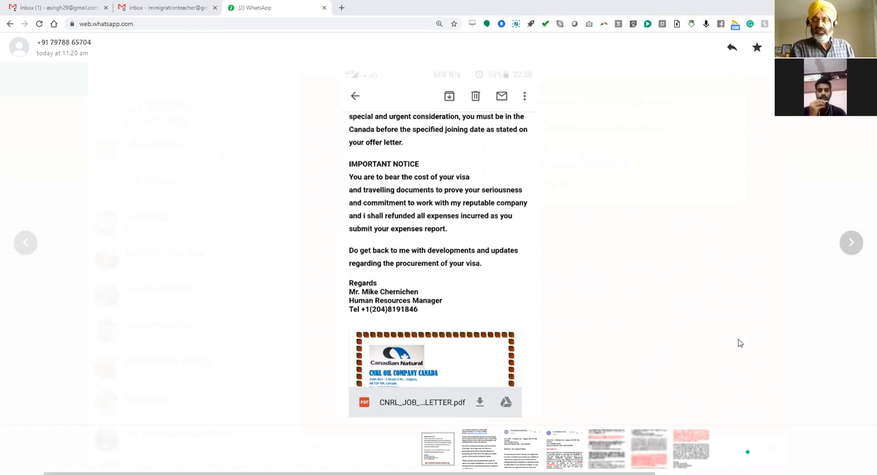
mouse_move(851, 245)
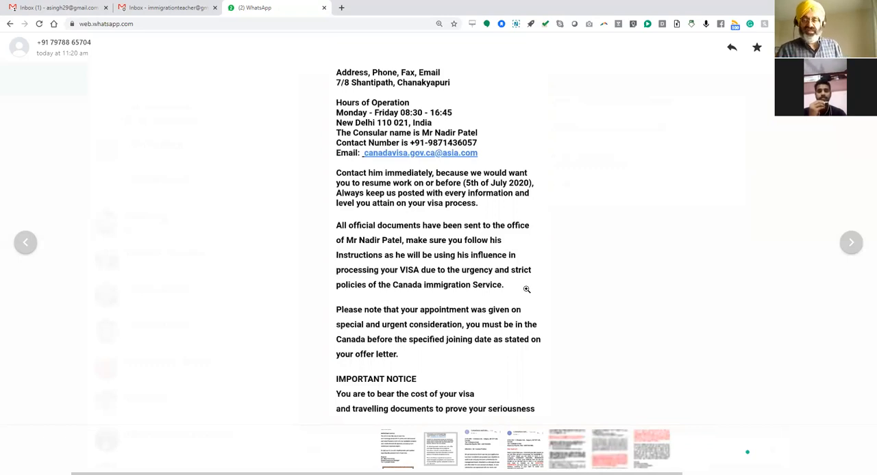
mouse_move(829, 254)
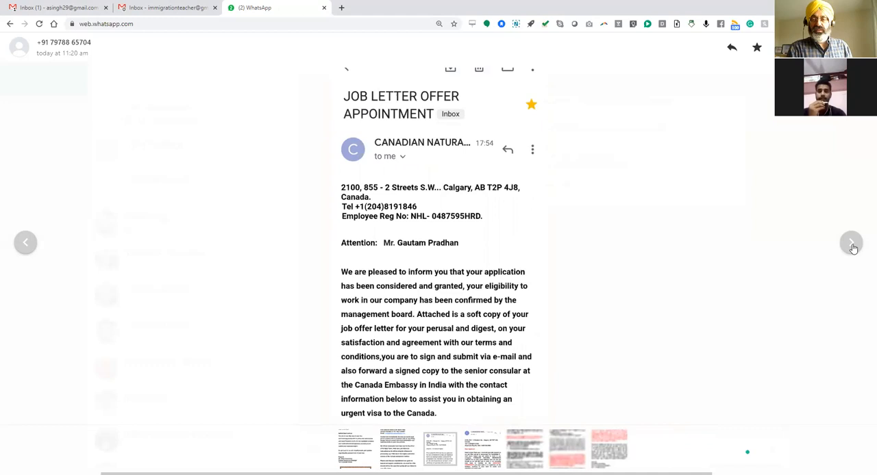
- Advance to the screenshot listing the required documents and the $601 CAD visa fee note
left_click(852, 242)
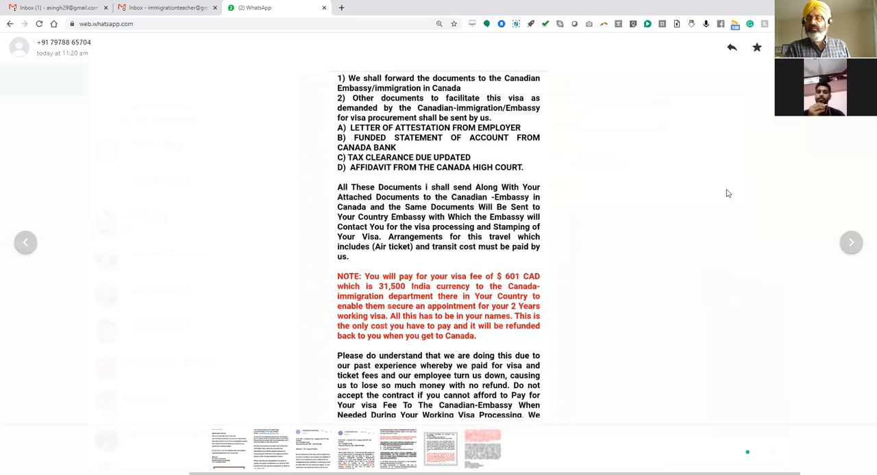
mouse_move(702, 274)
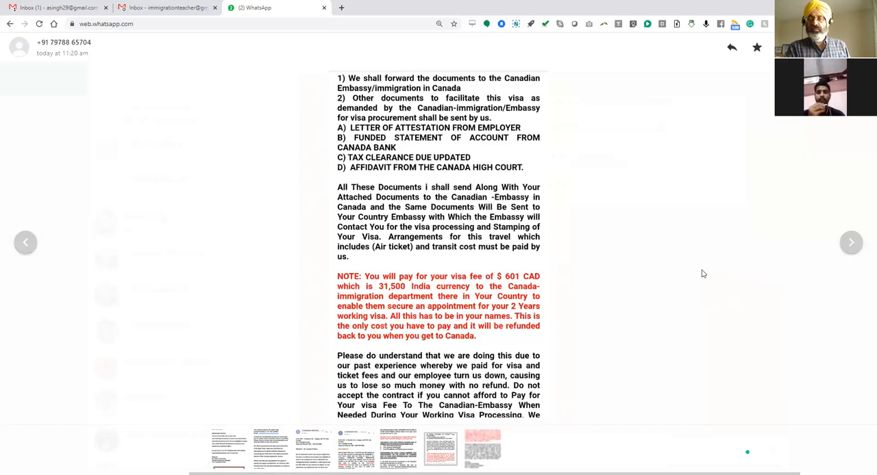
mouse_move(686, 349)
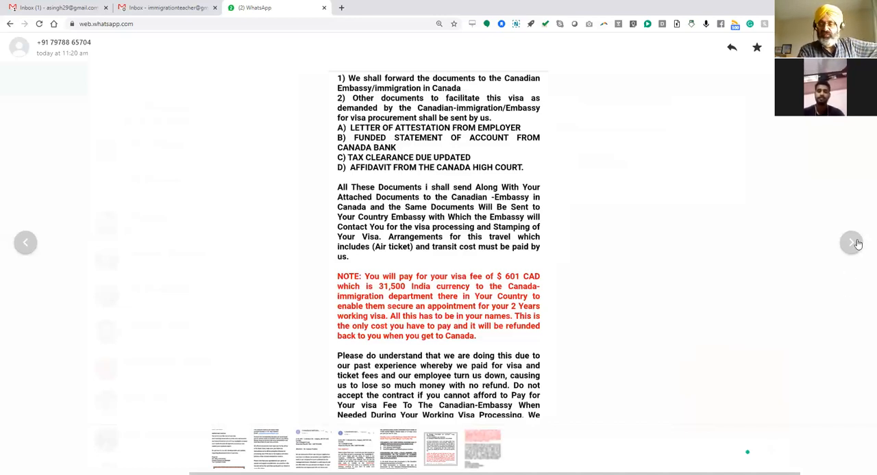
- View the letter's signature page, then return to the embassy consular contact screenshot
left_click(852, 243)
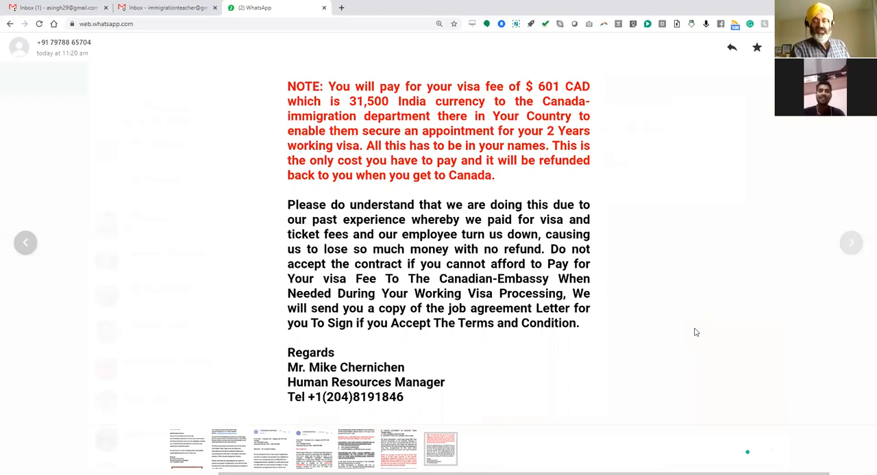
mouse_move(1, 386)
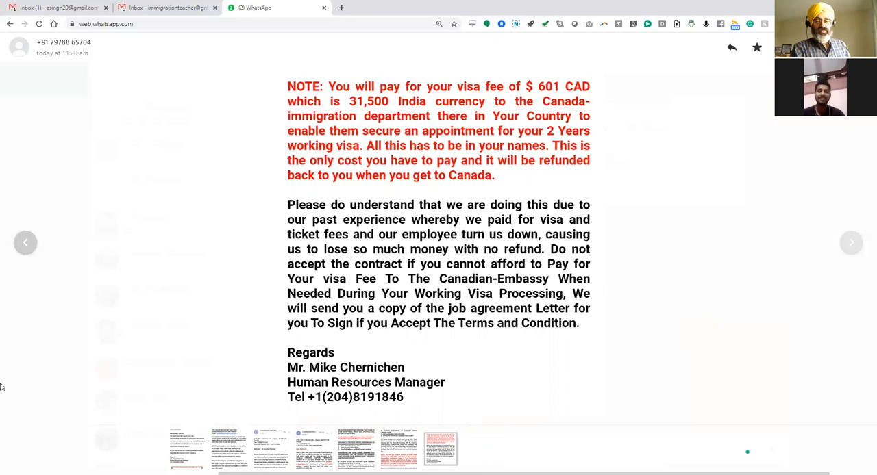
mouse_move(61, 296)
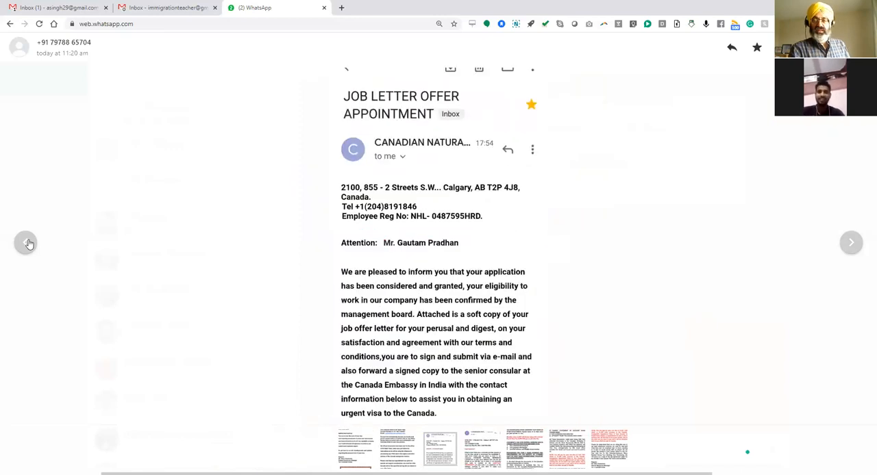
scroll("down", 3)
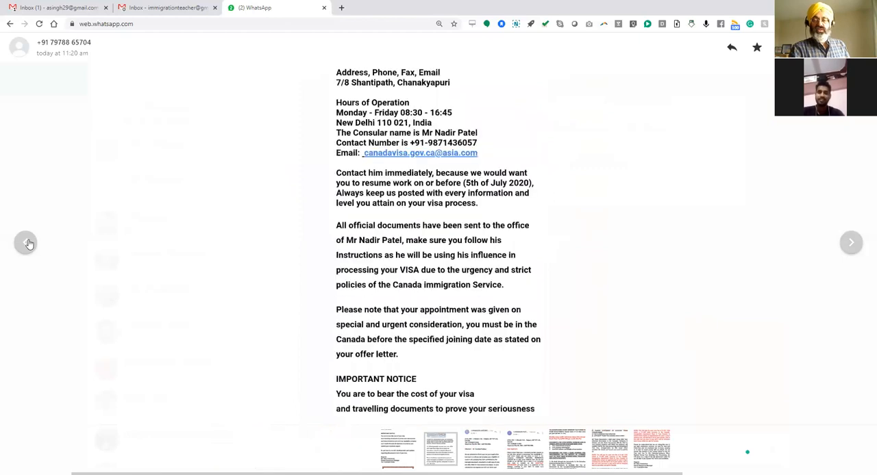